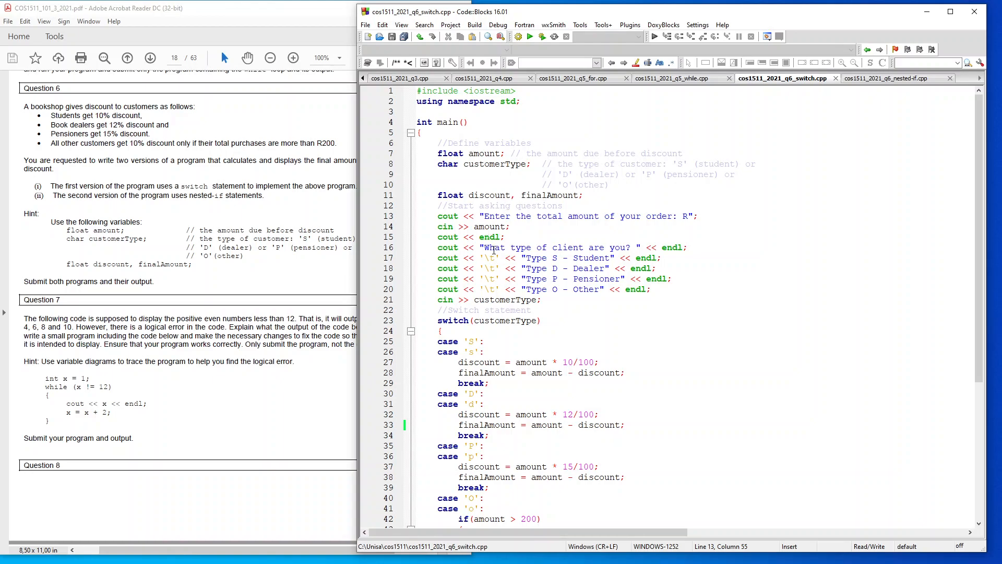
{"action": "mouse_move", "coordinate": [554, 259]}
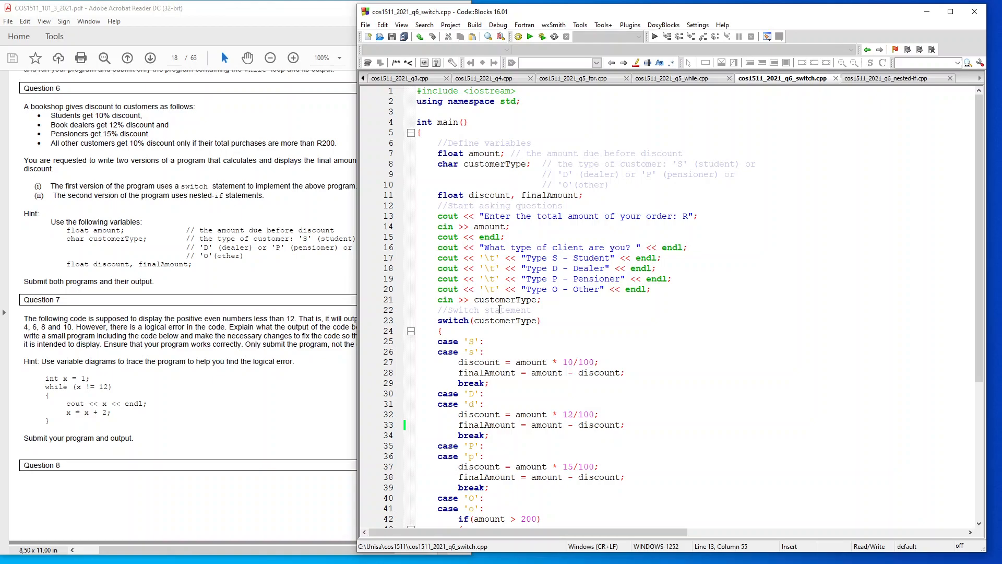
{"action": "mouse_move", "coordinate": [472, 328]}
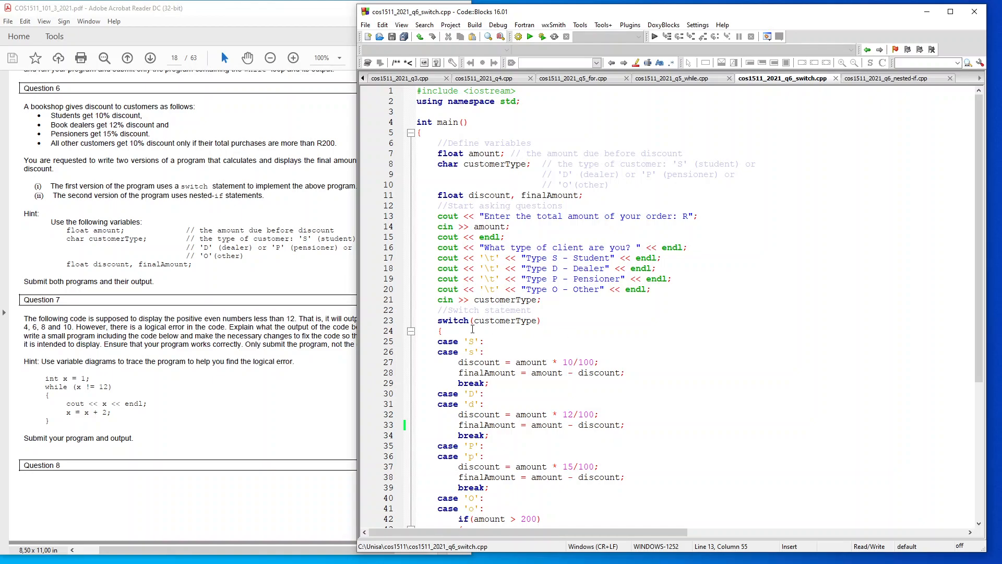
{"action": "mouse_move", "coordinate": [507, 325]}
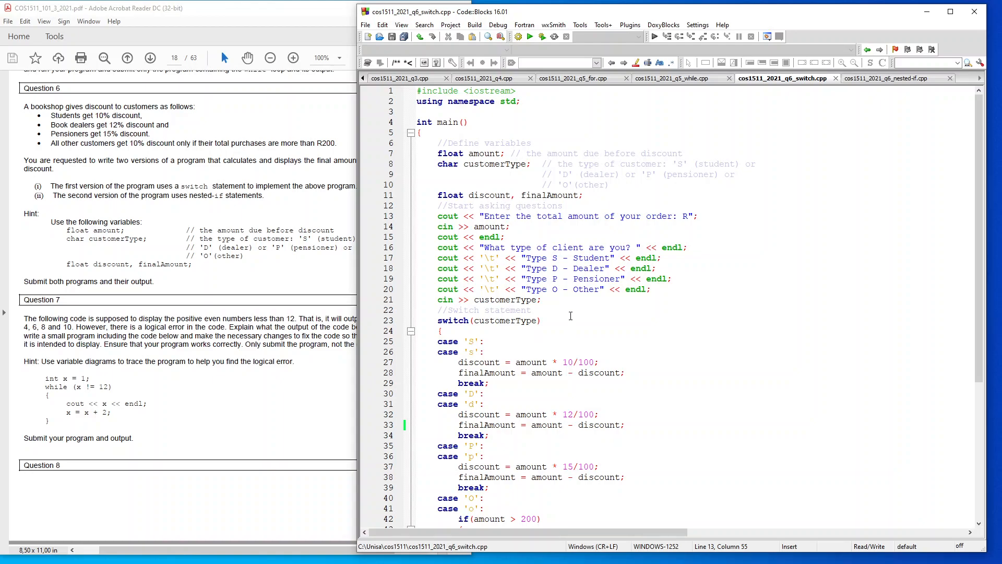
Build and run the switch program with amount 1000 and client type S, getting R900.00 due.
{"action": "scroll", "scroll_direction": "down", "scroll_amount": 3}
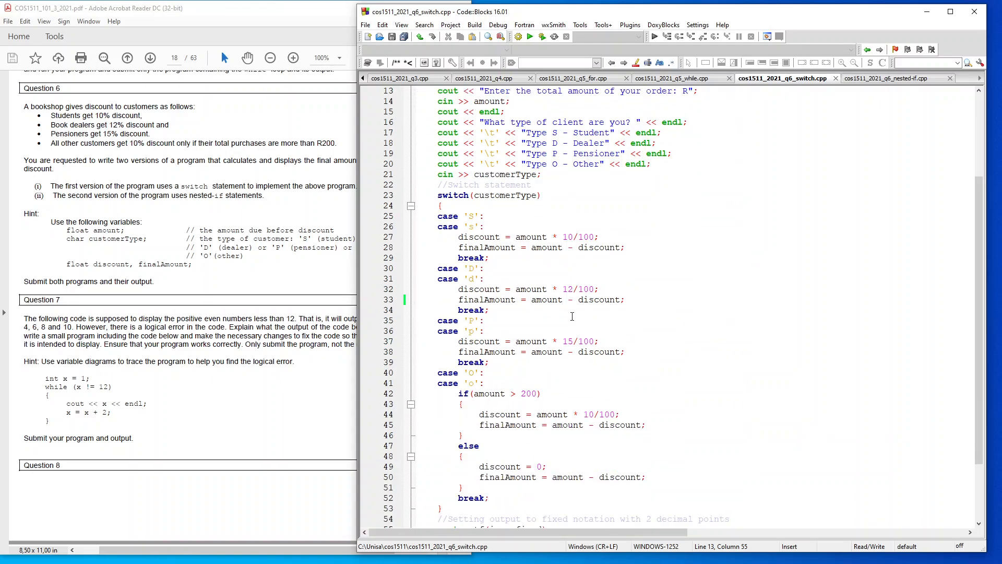
{"action": "scroll", "scroll_direction": "down", "scroll_amount": 3}
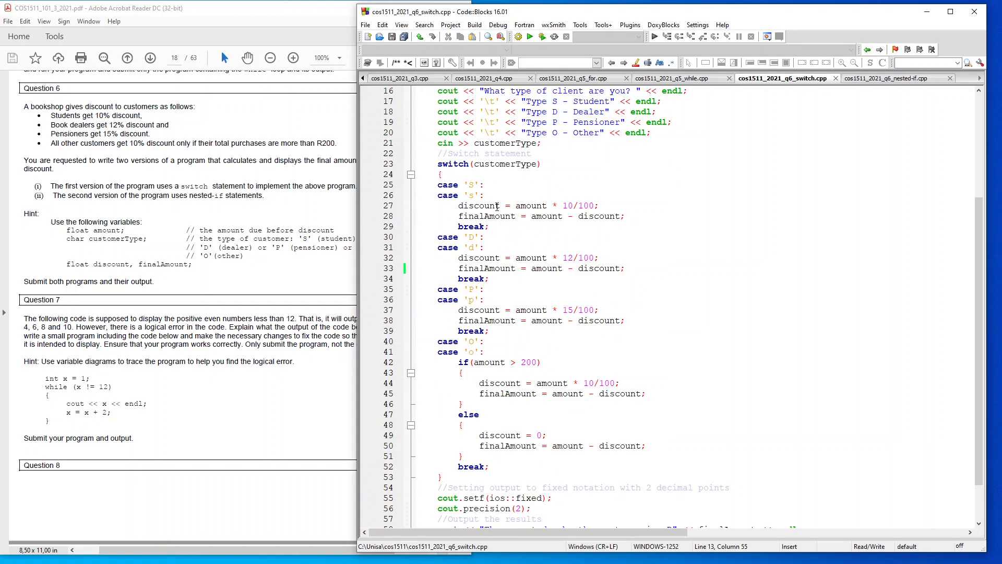
{"action": "mouse_move", "coordinate": [570, 206]}
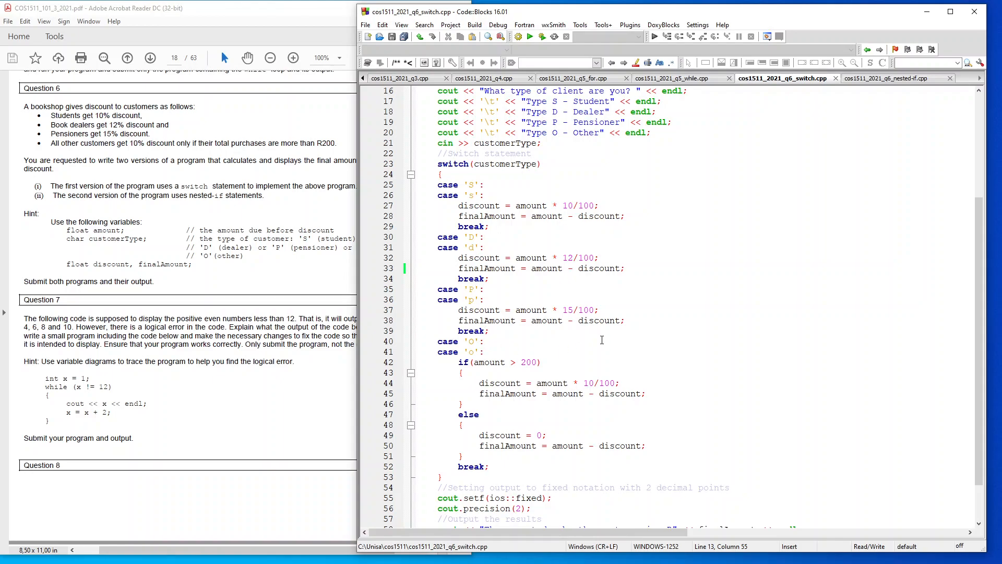
{"action": "scroll", "scroll_direction": "down", "scroll_amount": 3}
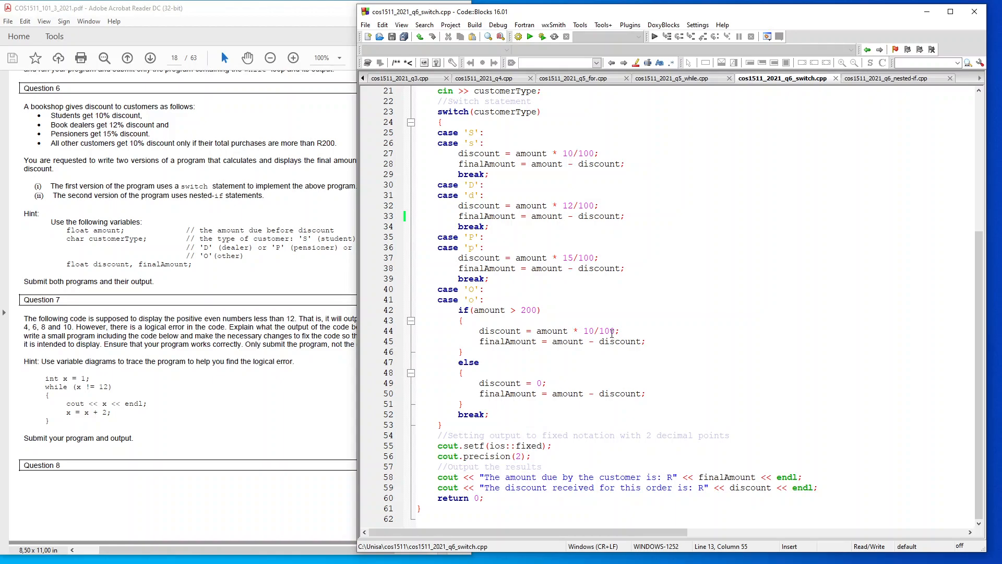
{"action": "mouse_move", "coordinate": [543, 394]}
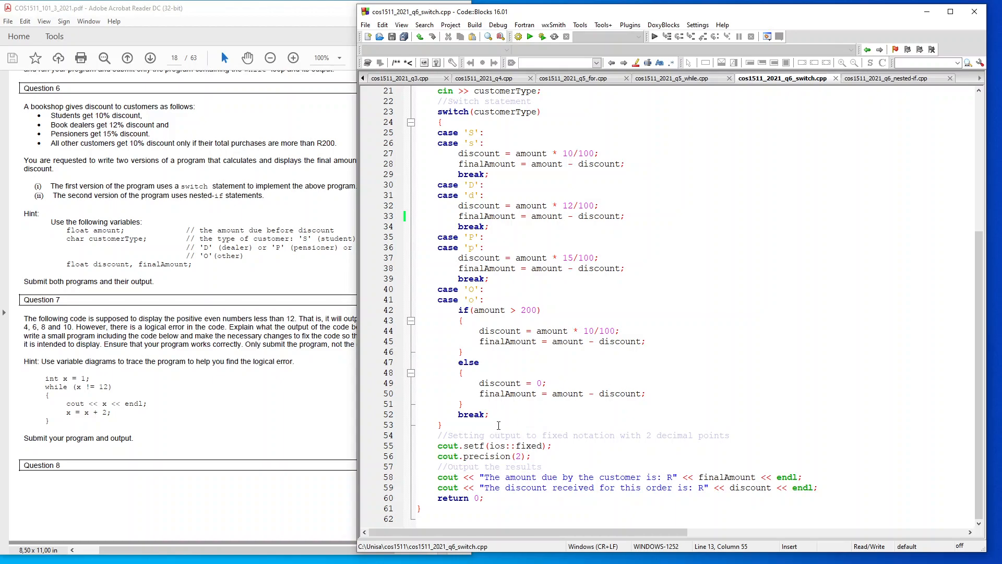
{"action": "mouse_move", "coordinate": [449, 446]}
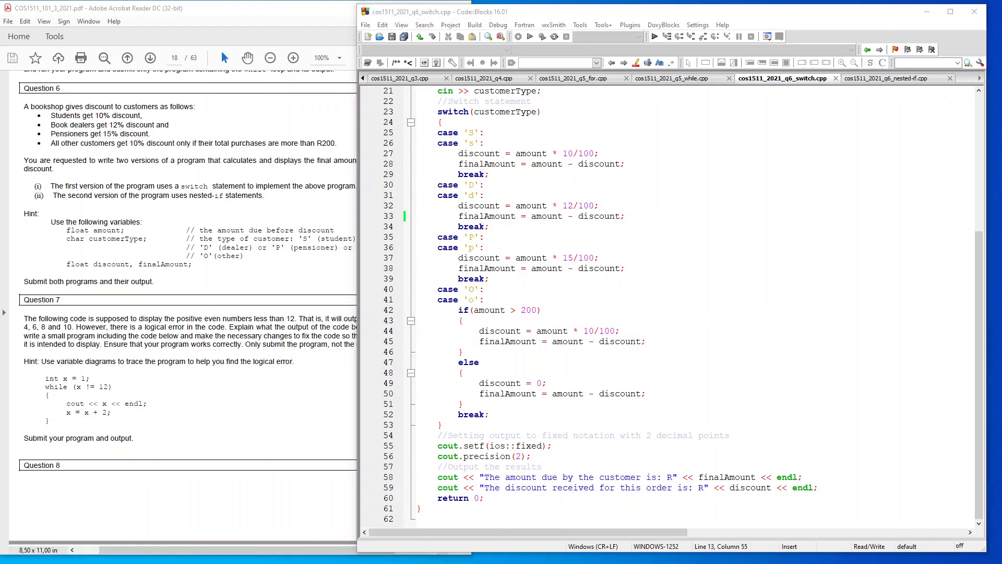
{"action": "left_click", "coordinate": [531, 37]}
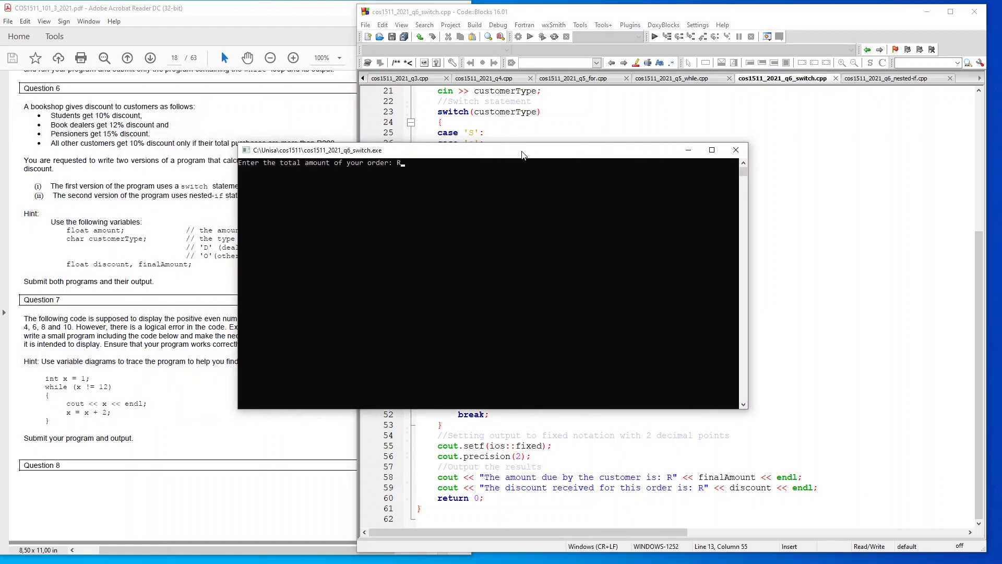
{"action": "type", "text": "1000"}
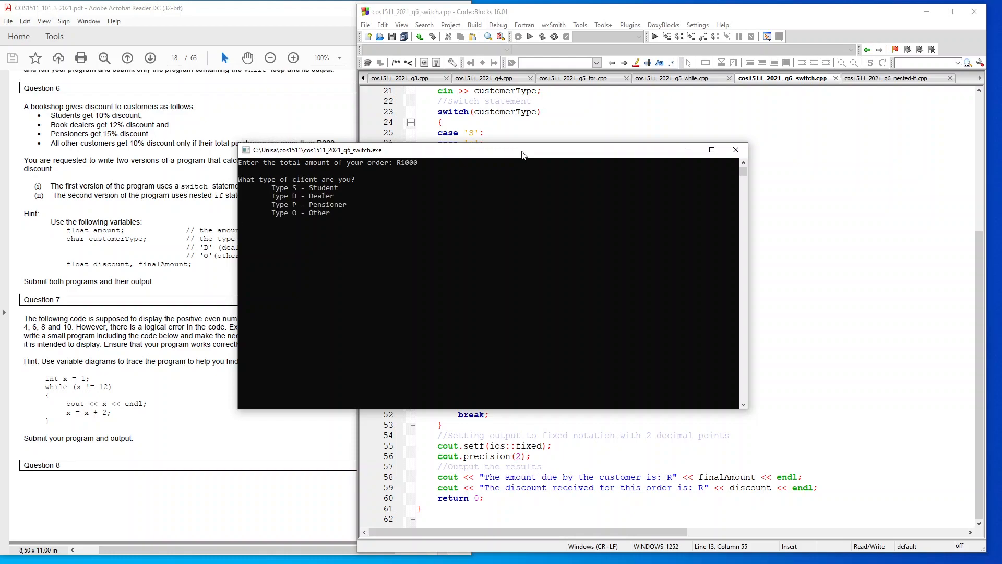
{"action": "type", "text": "s"}
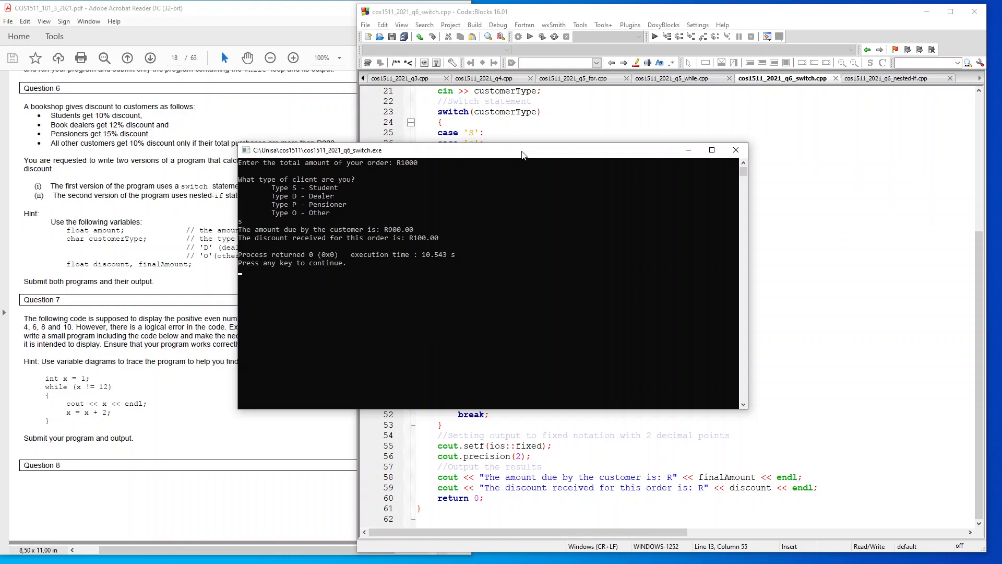
{"action": "mouse_move", "coordinate": [255, 238]}
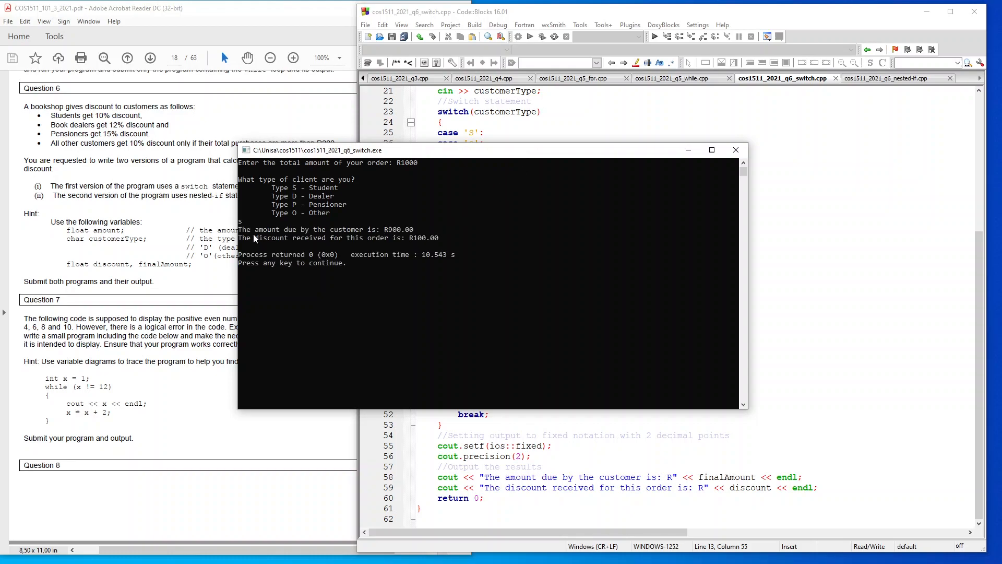
{"action": "mouse_move", "coordinate": [380, 233]}
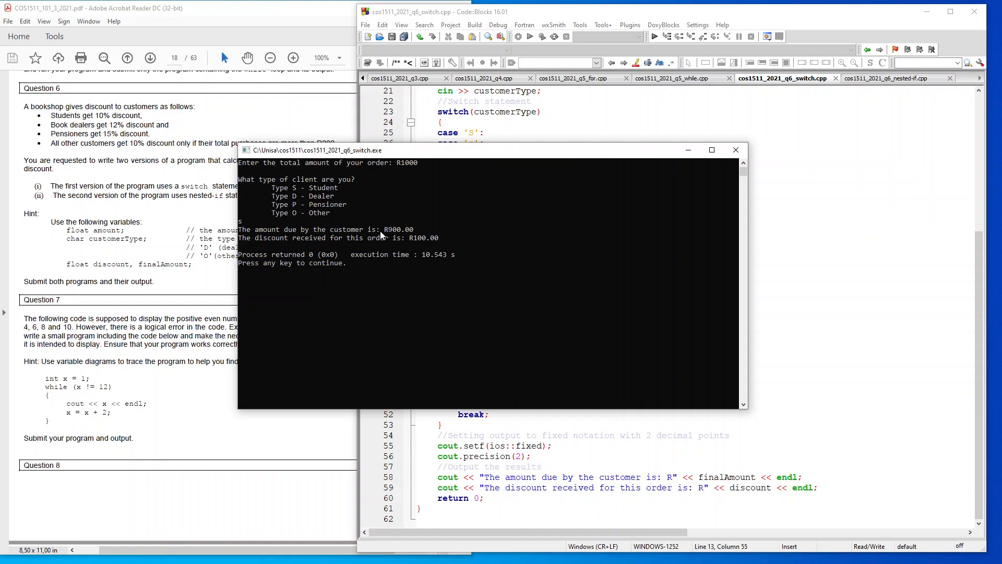
{"action": "mouse_move", "coordinate": [292, 238]}
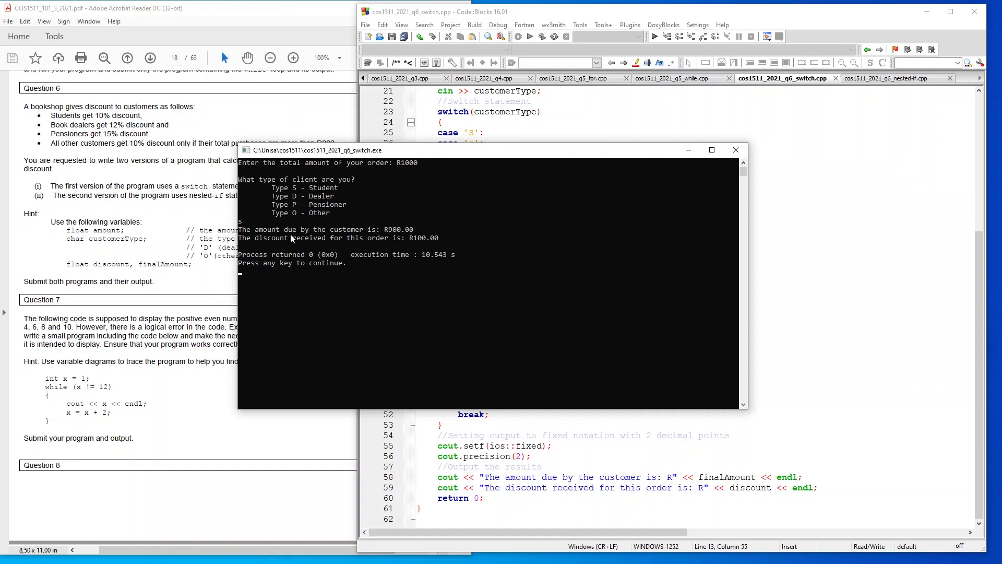
{"action": "mouse_move", "coordinate": [425, 246]}
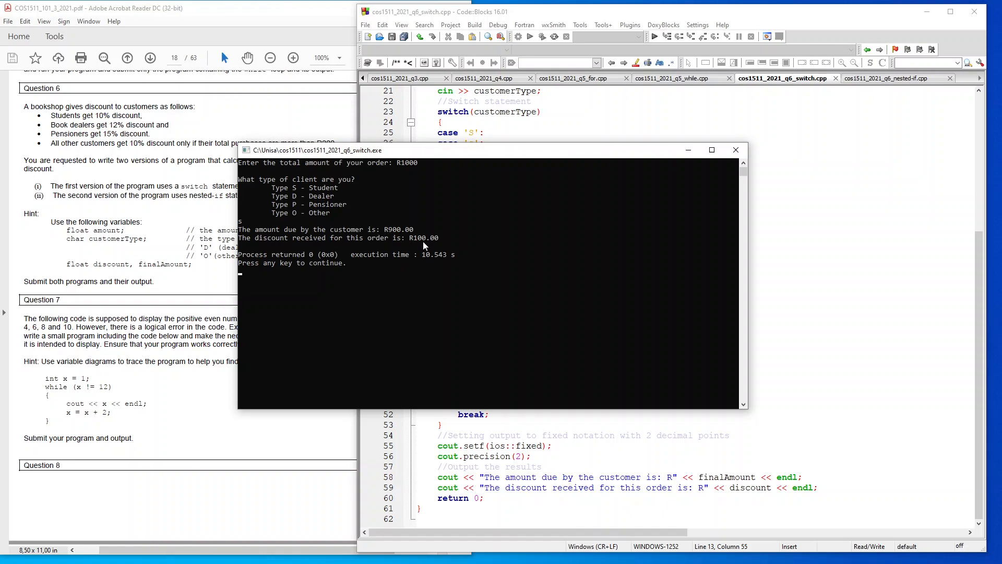
{"action": "mouse_move", "coordinate": [403, 240]}
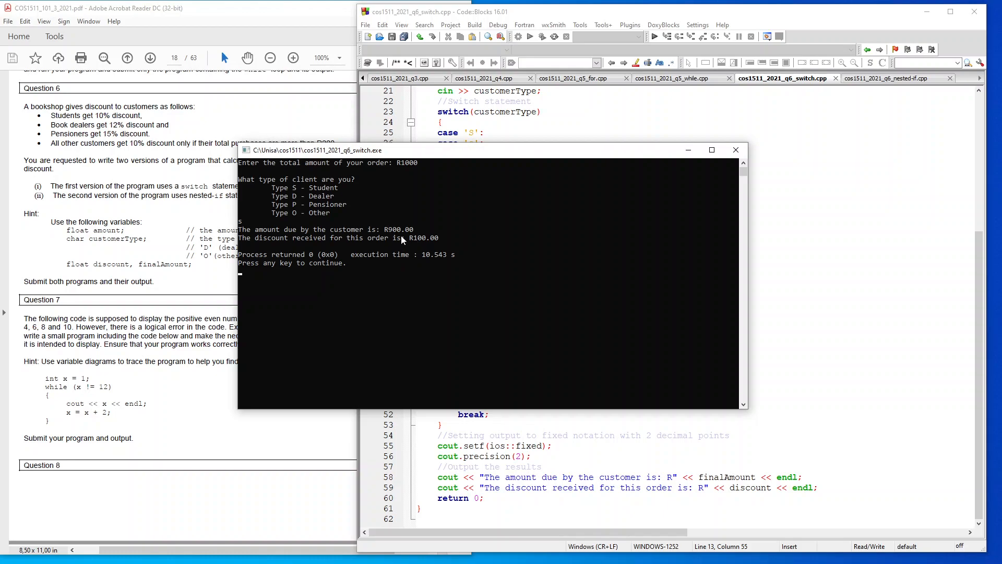
{"action": "mouse_move", "coordinate": [468, 245]}
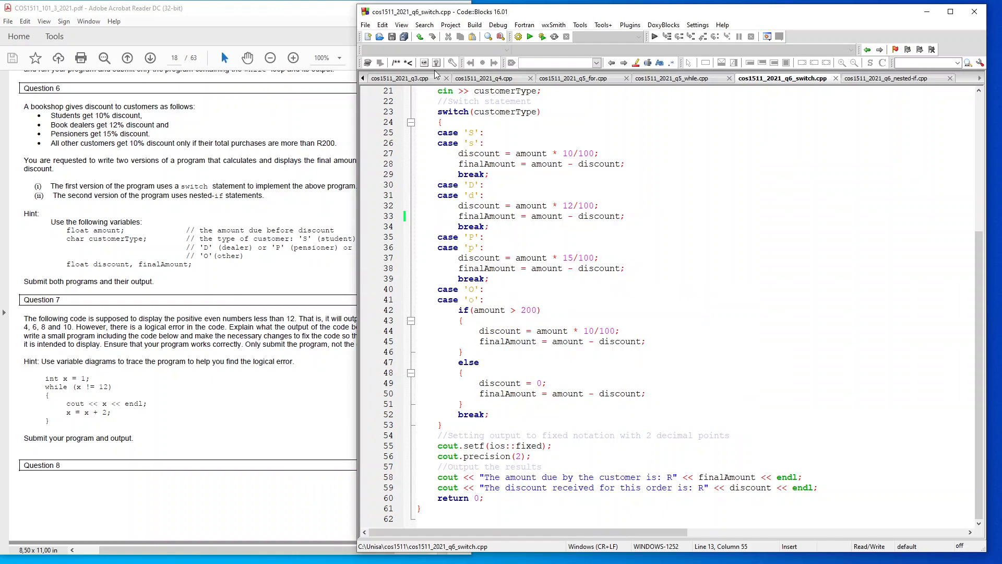
{"action": "mouse_move", "coordinate": [492, 172]}
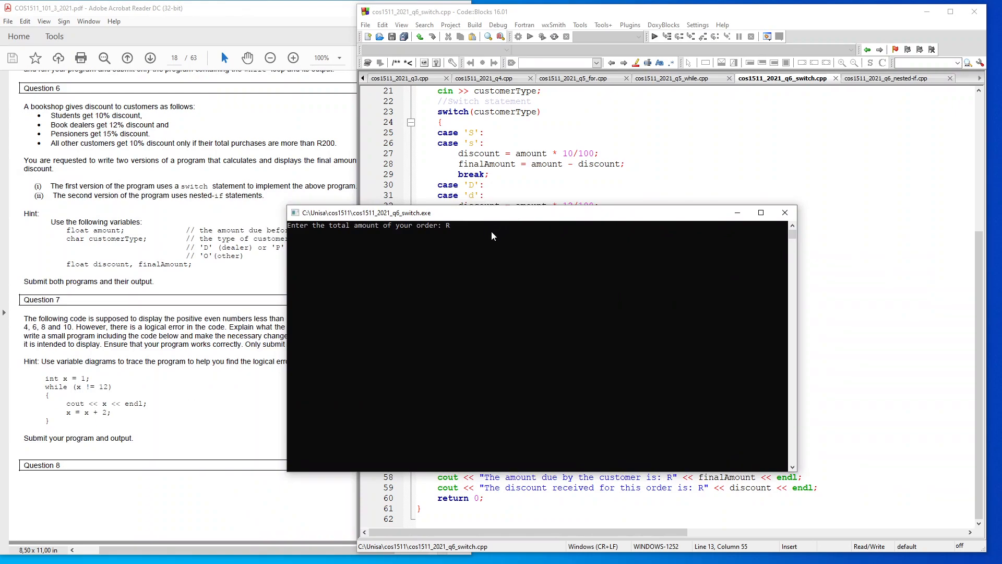
Enter amount 1000 and client type D, getting R880.00 due and R120.00 discount.
{"action": "type", "text": "1000"}
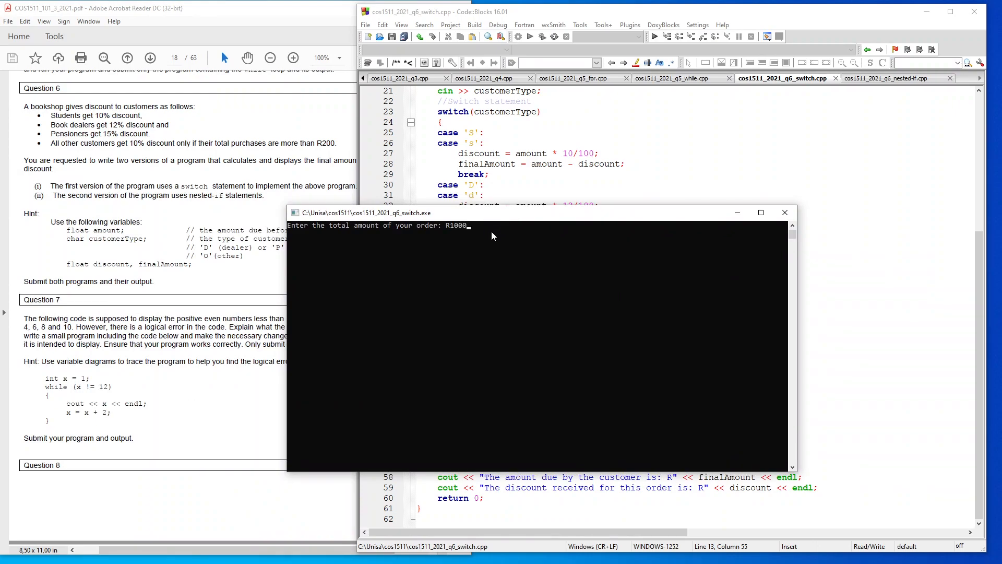
{"action": "key", "text": "Return"}
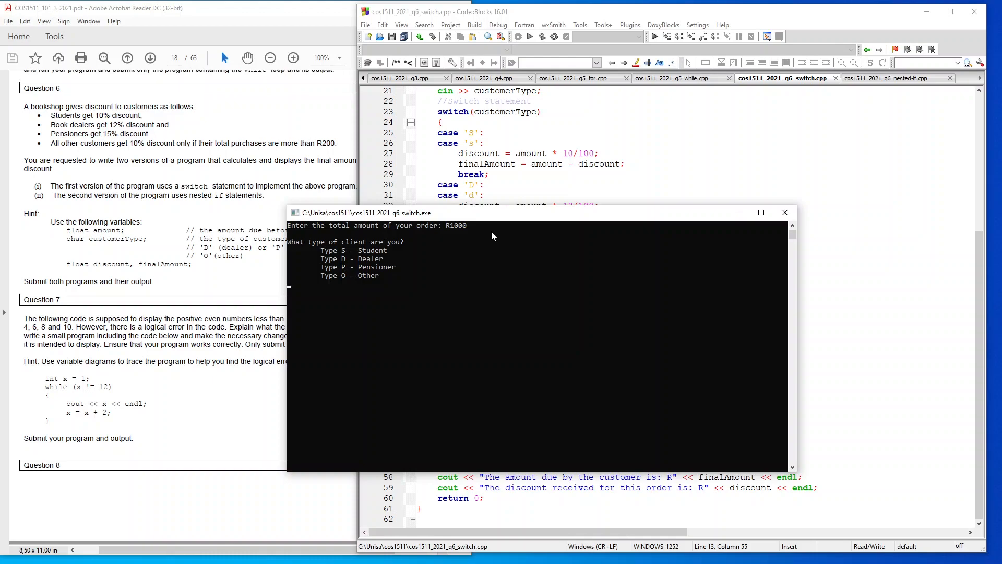
{"action": "type", "text": "d"}
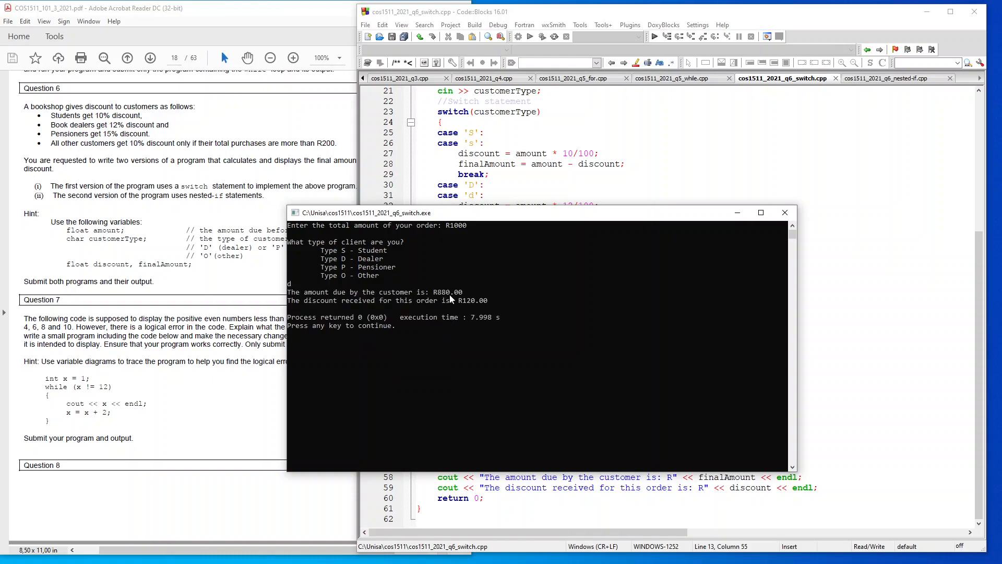
{"action": "mouse_move", "coordinate": [467, 307]}
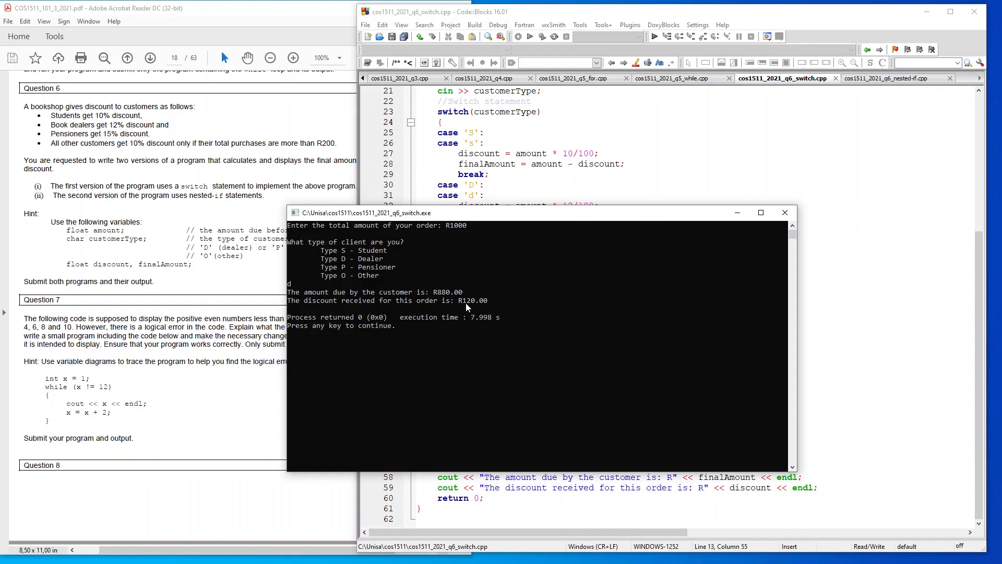
{"action": "mouse_move", "coordinate": [470, 309]}
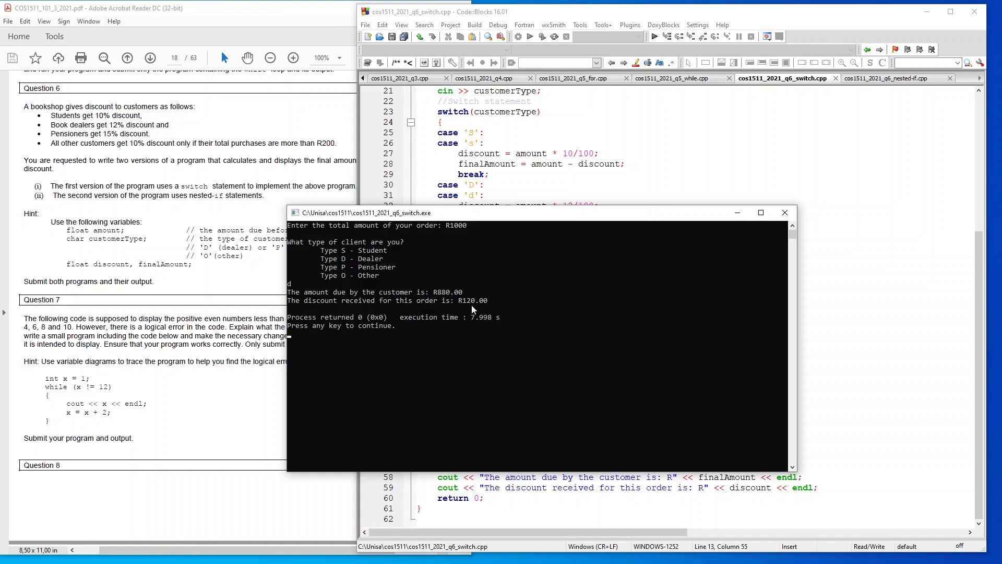
{"action": "mouse_move", "coordinate": [455, 236]}
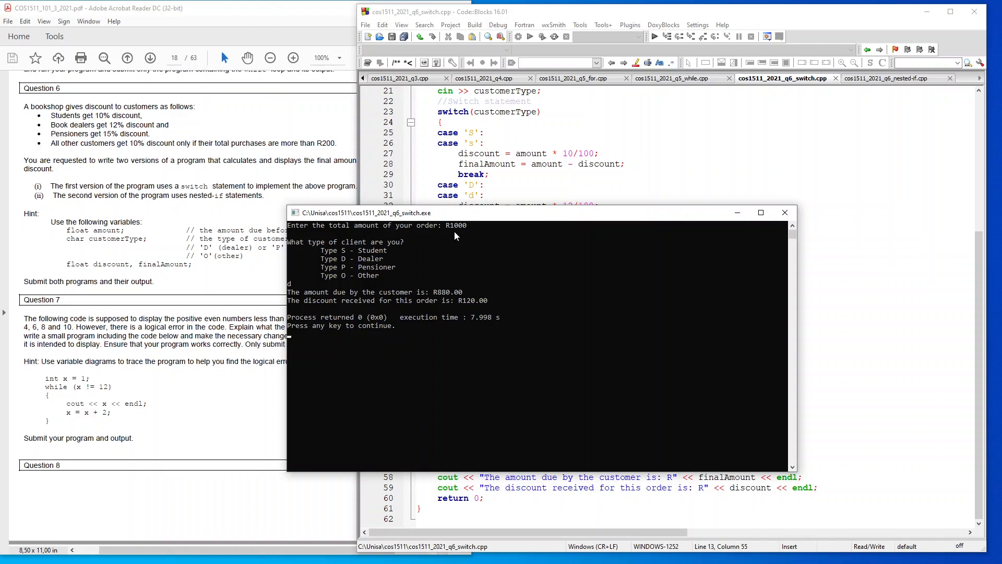
{"action": "mouse_move", "coordinate": [483, 256]}
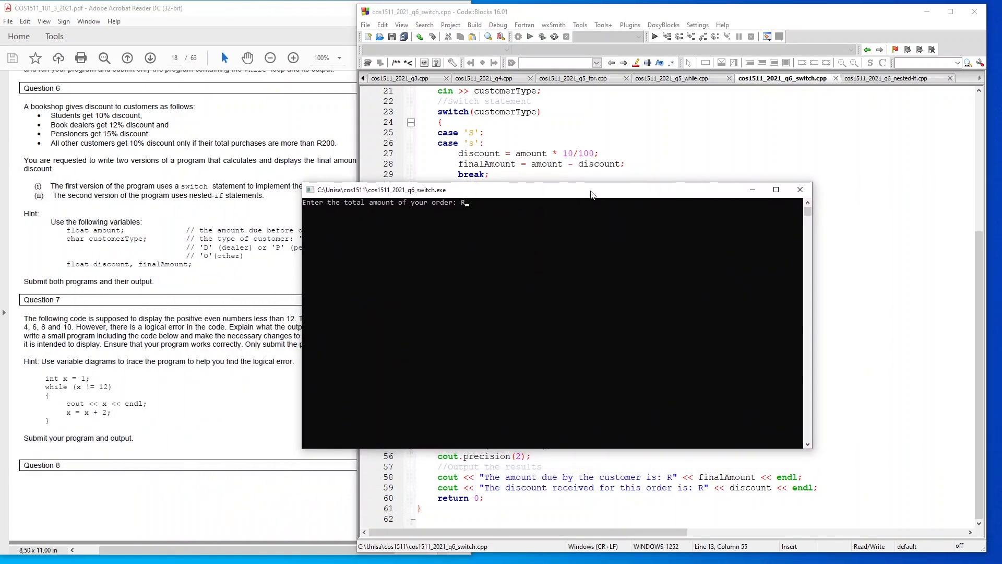
Enter amount 1000 for the pensioner run, getting R850.00 due and R150.00 discount.
{"action": "type", "text": "1000"}
{"action": "type", "text": "p"}
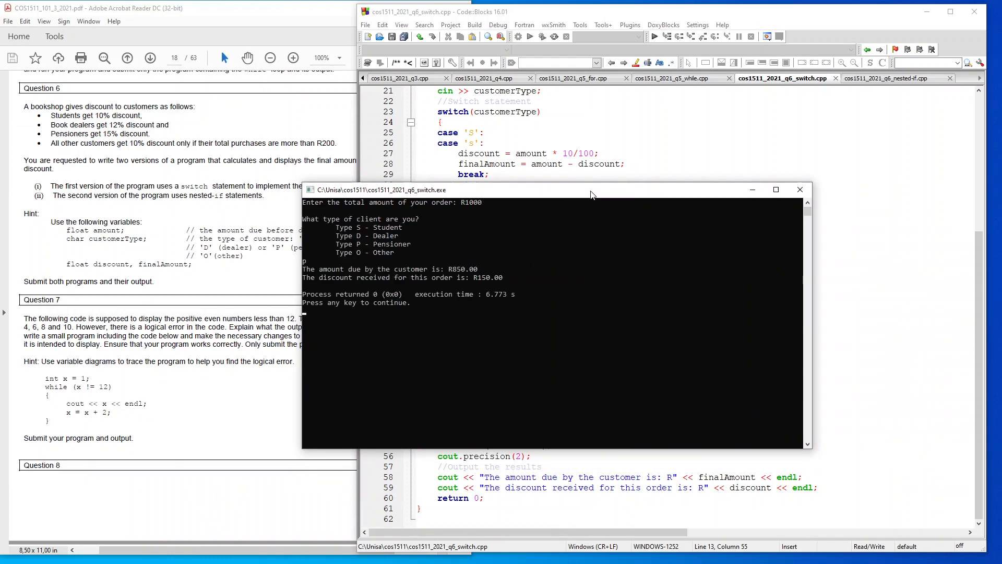
{"action": "mouse_move", "coordinate": [466, 276]}
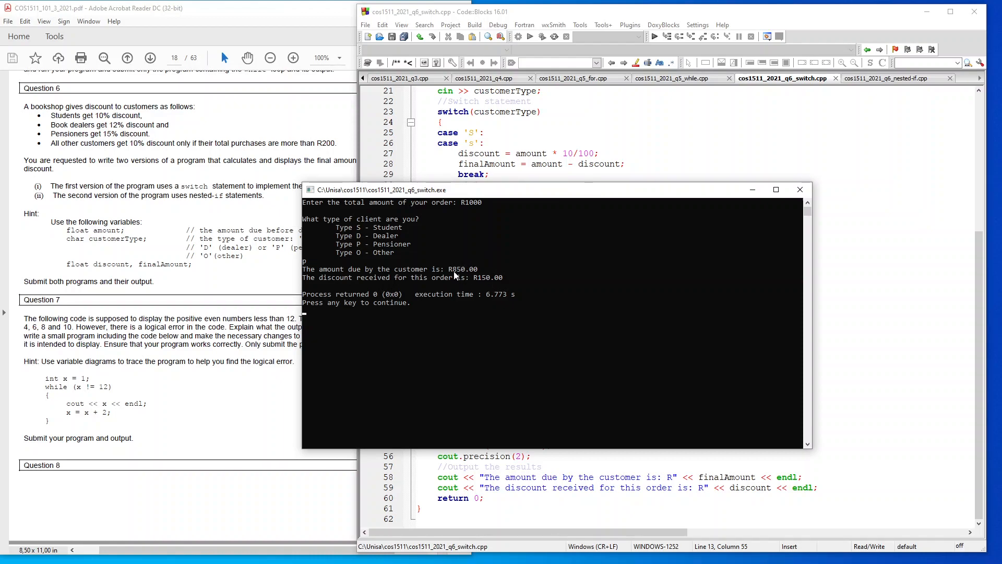
{"action": "mouse_move", "coordinate": [776, 190]}
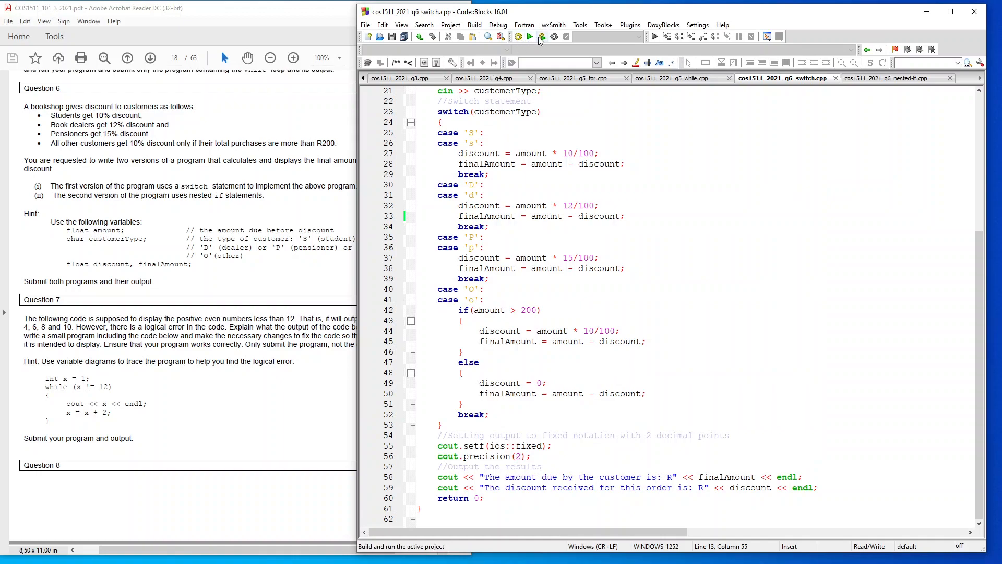
Build and run with amount 200 and client type o, getting R200.00 due and R0.00 discount.
{"action": "left_click", "coordinate": [539, 37]}
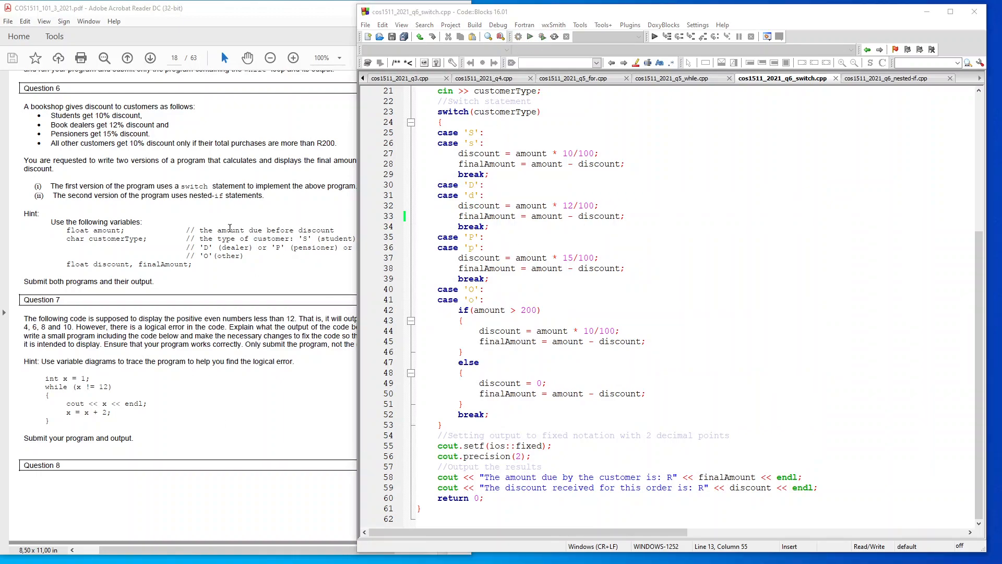
{"action": "left_click", "coordinate": [530, 35]}
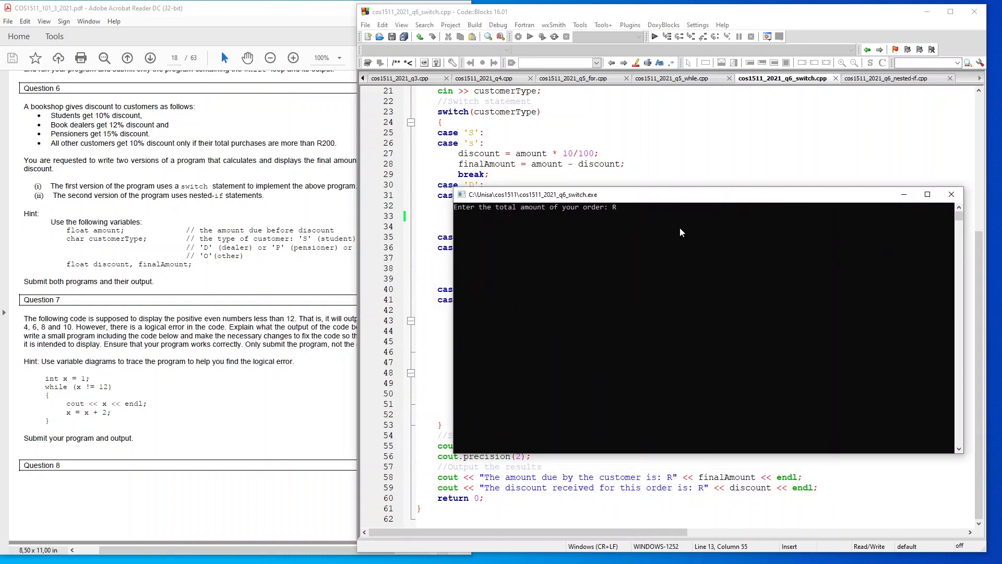
{"action": "type", "text": "200"}
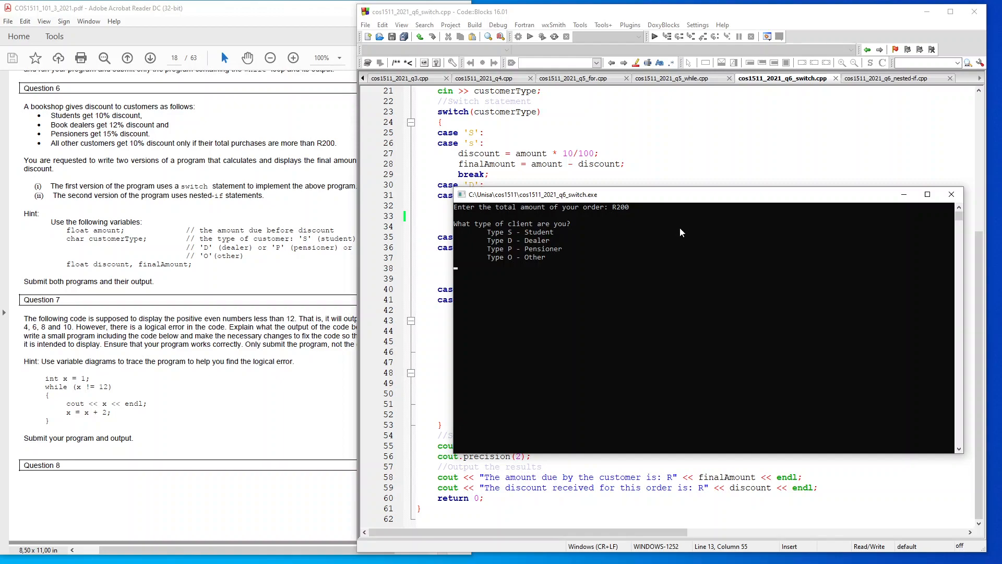
{"action": "type", "text": "o"}
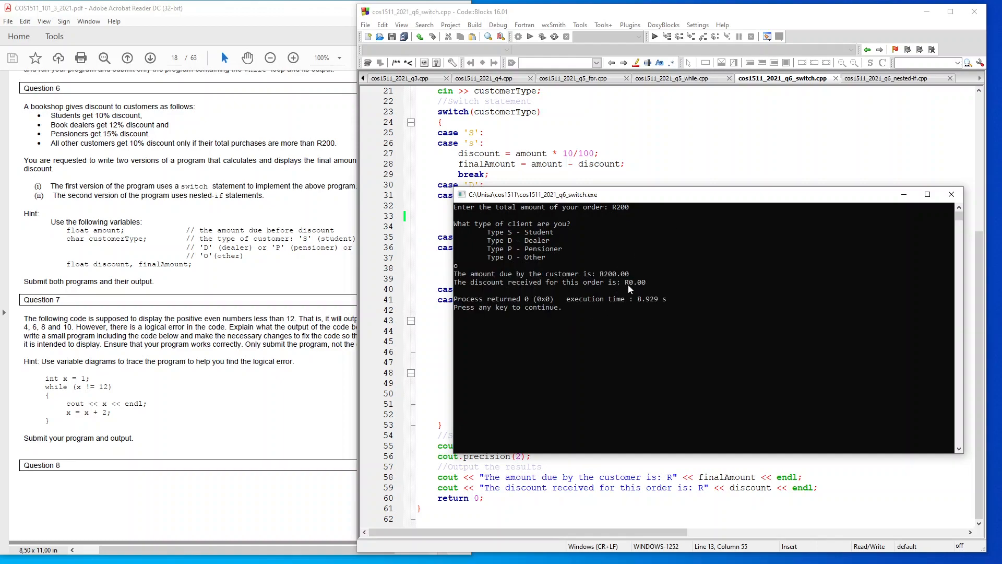
{"action": "mouse_move", "coordinate": [656, 298]}
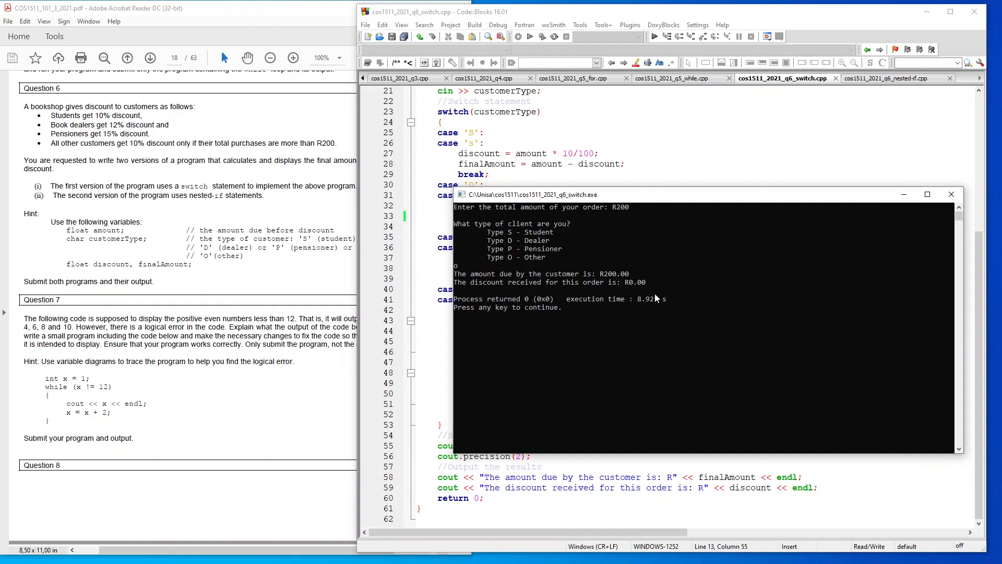
{"action": "mouse_move", "coordinate": [665, 260]}
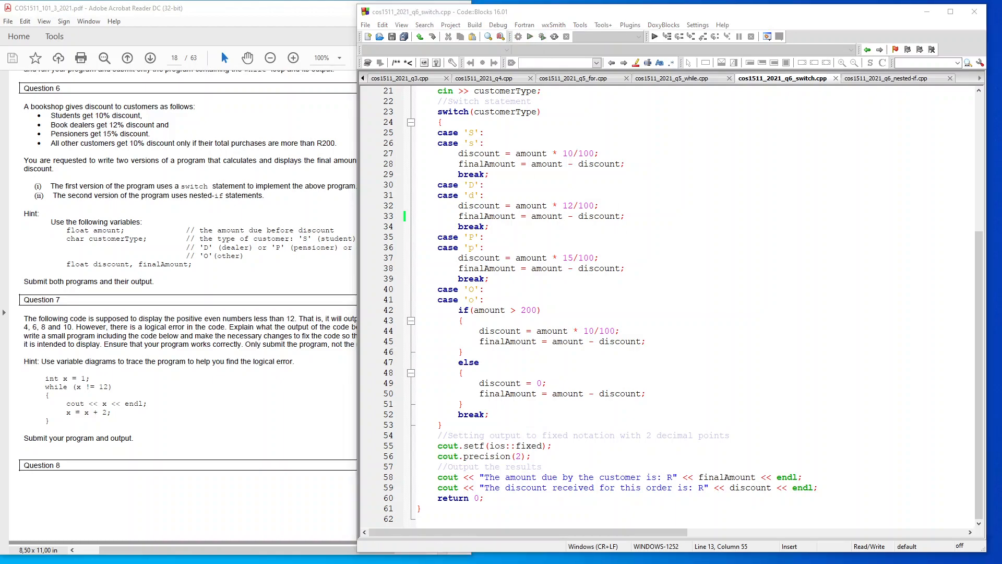
Run again with amount 1000 for an 'other' customer, getting R900.00 due, then close the console.
{"action": "left_click", "coordinate": [531, 35]}
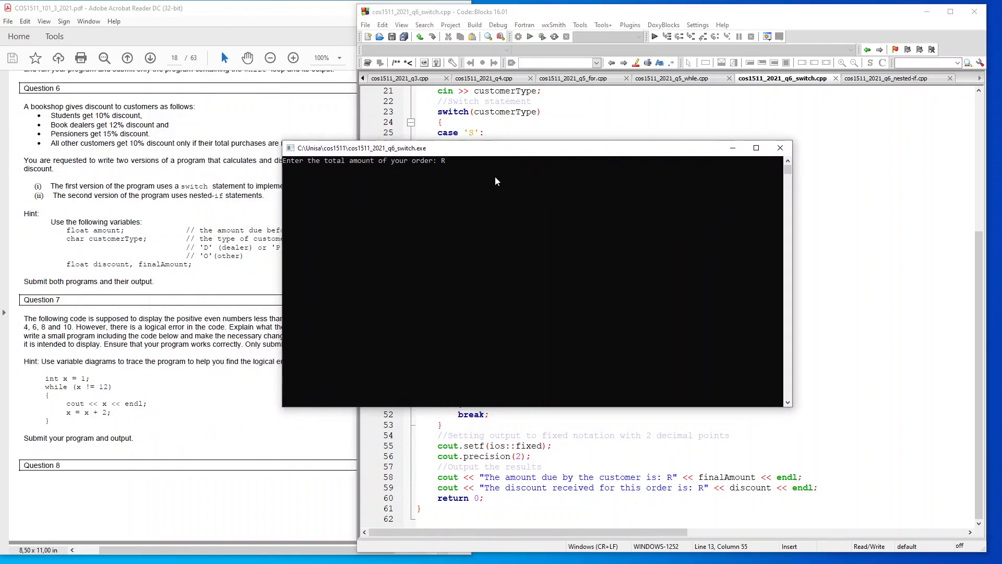
{"action": "type", "text": "1000"}
{"action": "type", "text": "o"}
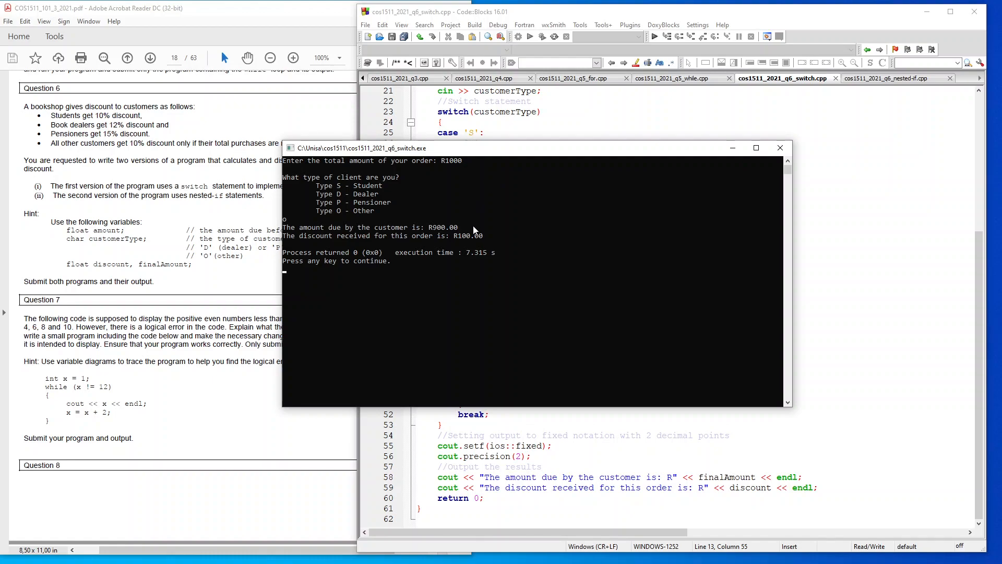
{"action": "mouse_move", "coordinate": [468, 244]}
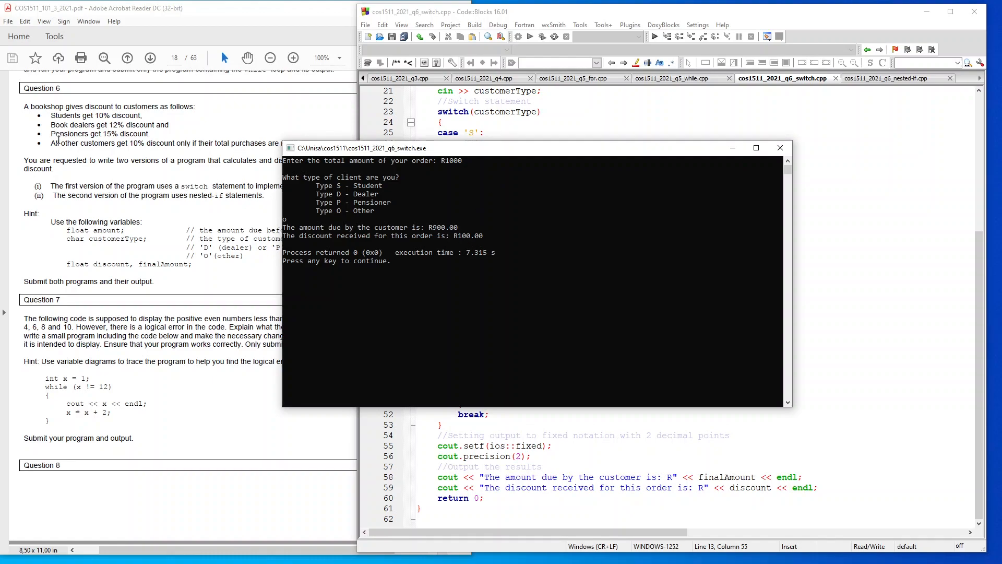
{"action": "mouse_move", "coordinate": [779, 147]}
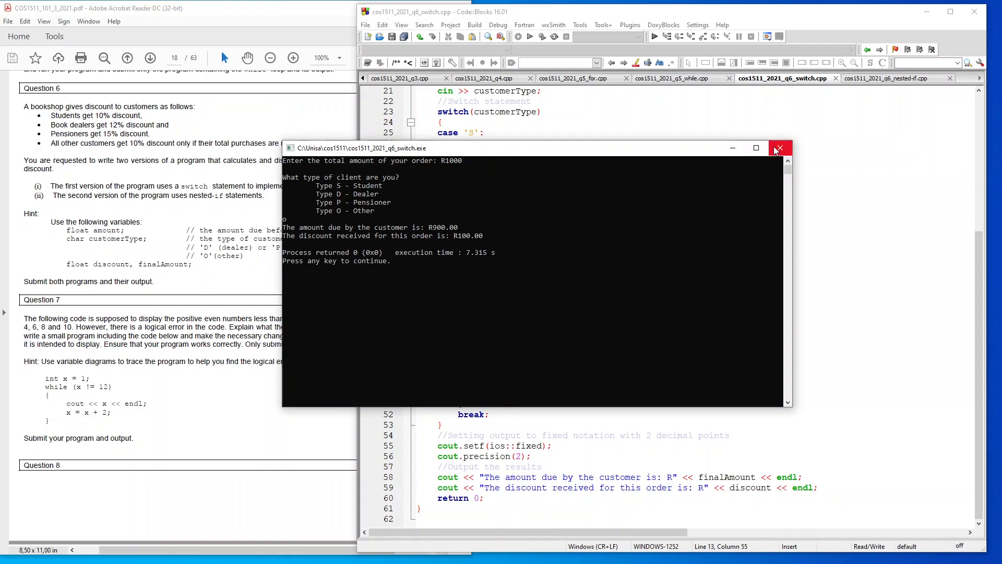
{"action": "left_click", "coordinate": [778, 147]}
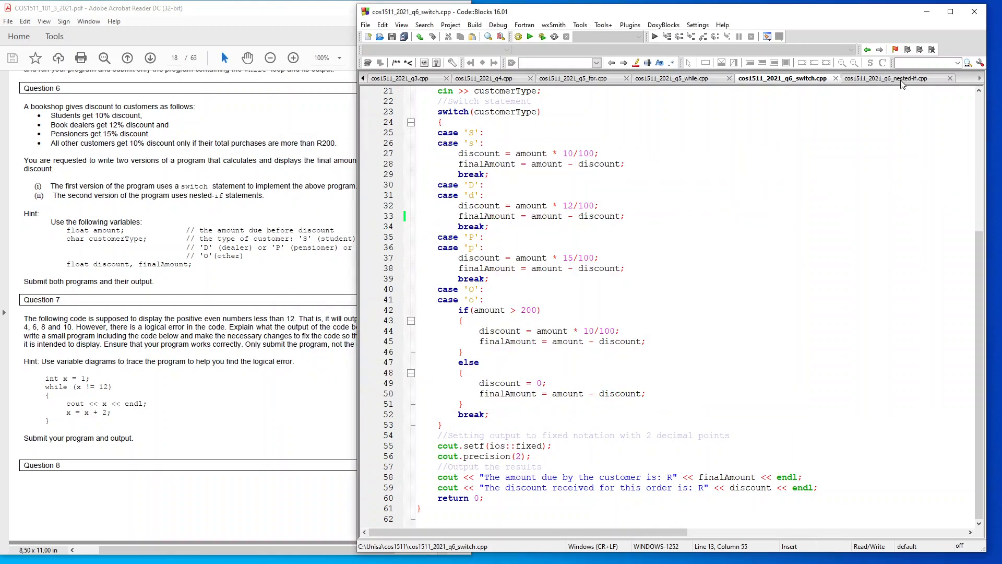
Switch to cos1511_2021_q6_nested-if.cpp and scroll through its if-else chain to the end.
{"action": "left_click", "coordinate": [894, 78]}
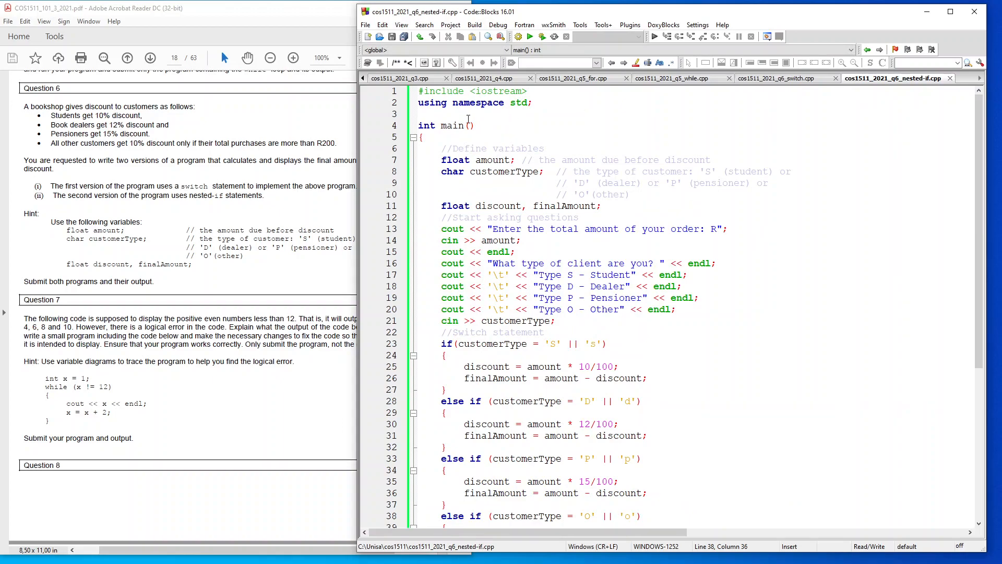
{"action": "mouse_move", "coordinate": [491, 199]}
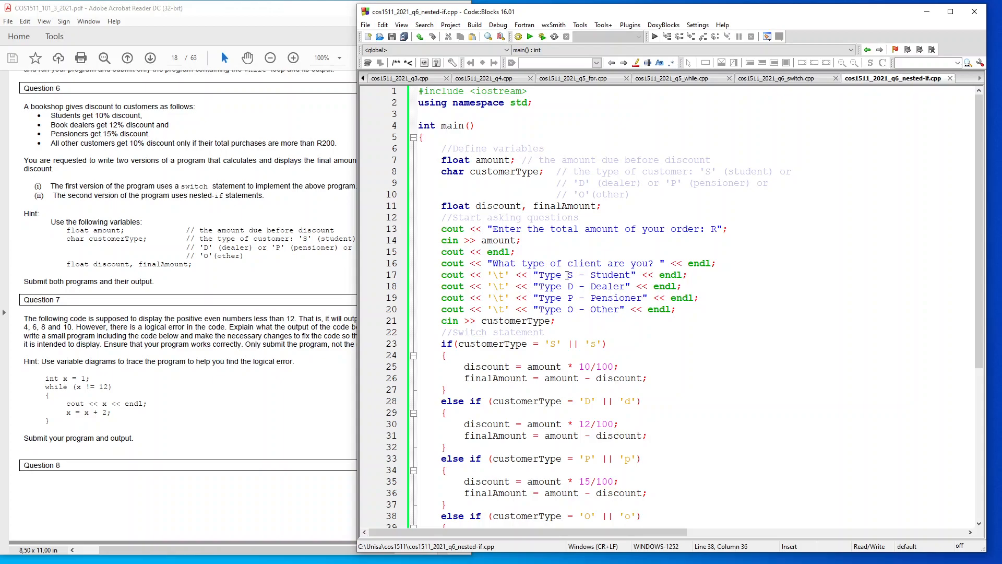
{"action": "scroll", "scroll_direction": "down", "scroll_amount": 3}
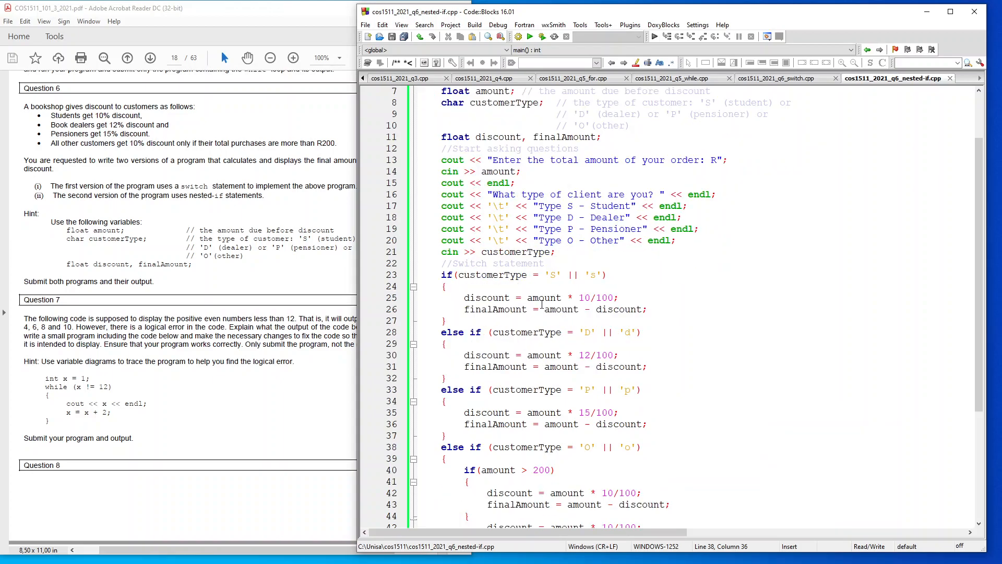
{"action": "scroll", "scroll_direction": "down", "scroll_amount": 3}
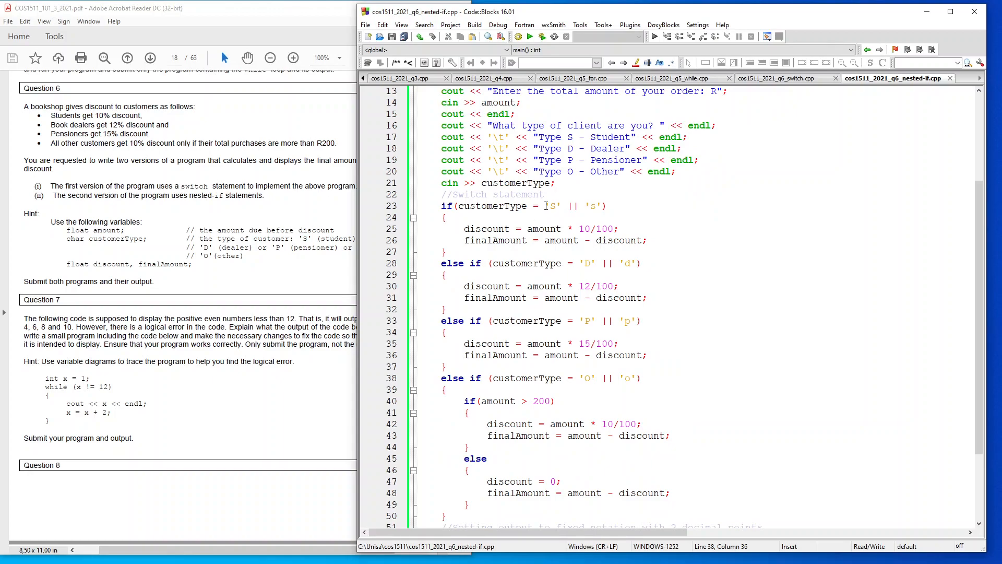
{"action": "mouse_move", "coordinate": [521, 219]}
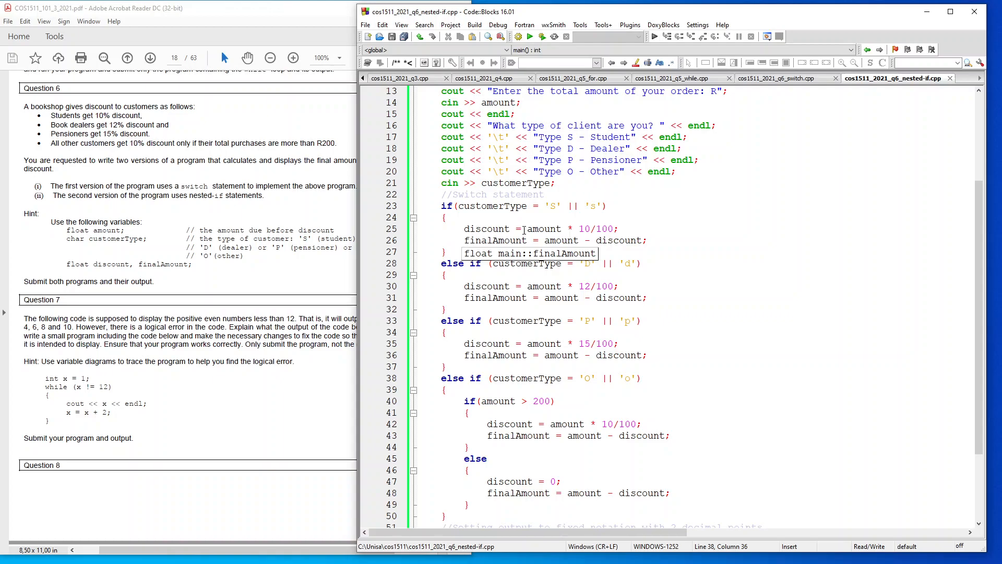
{"action": "mouse_move", "coordinate": [726, 278]}
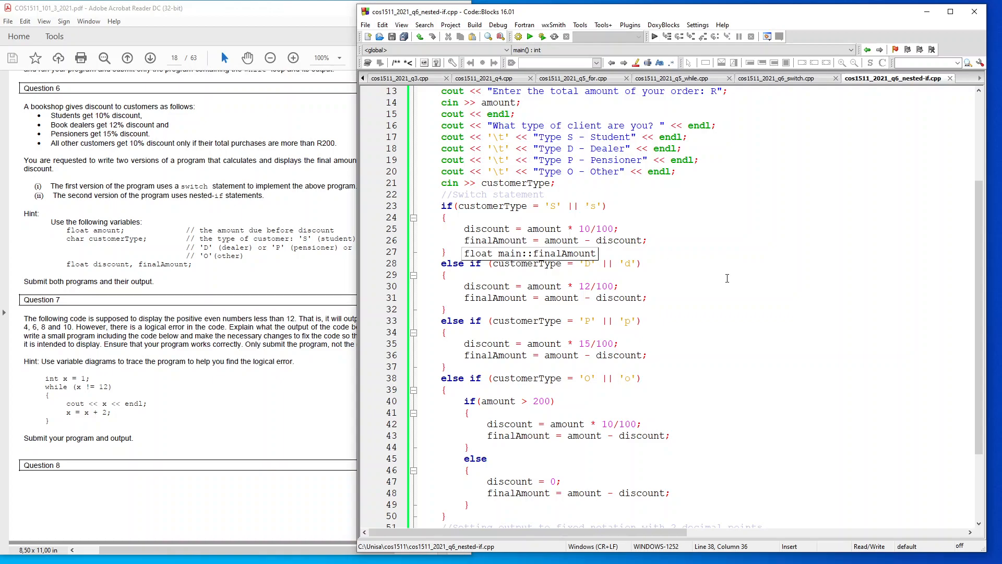
{"action": "scroll", "scroll_direction": "down", "scroll_amount": 3}
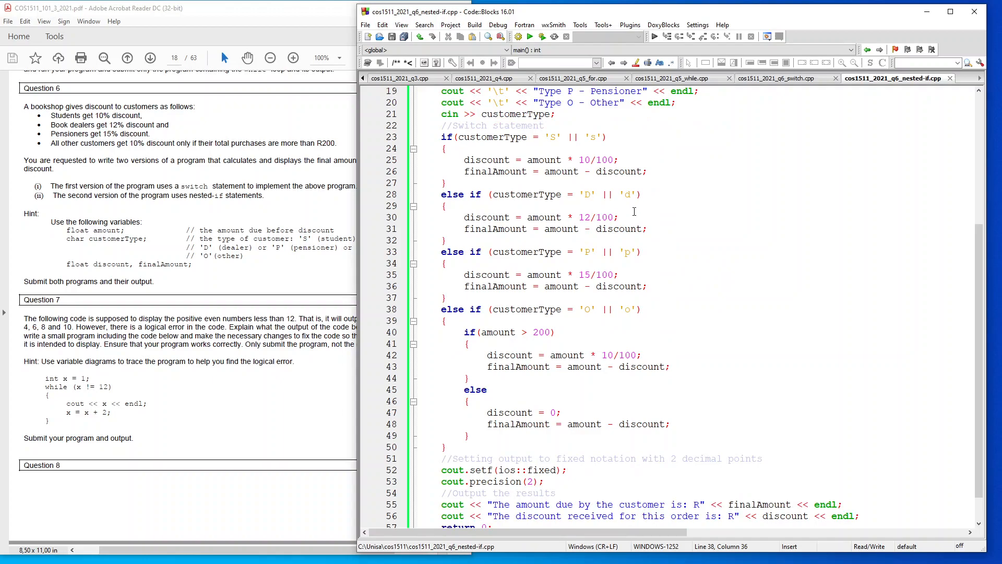
{"action": "mouse_move", "coordinate": [591, 218]}
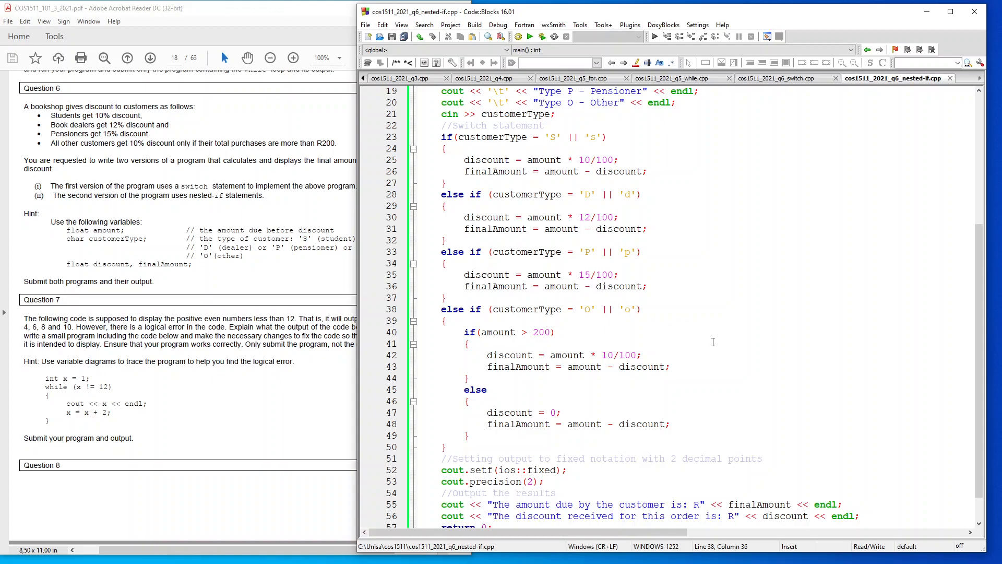
{"action": "scroll", "scroll_direction": "down", "scroll_amount": 3}
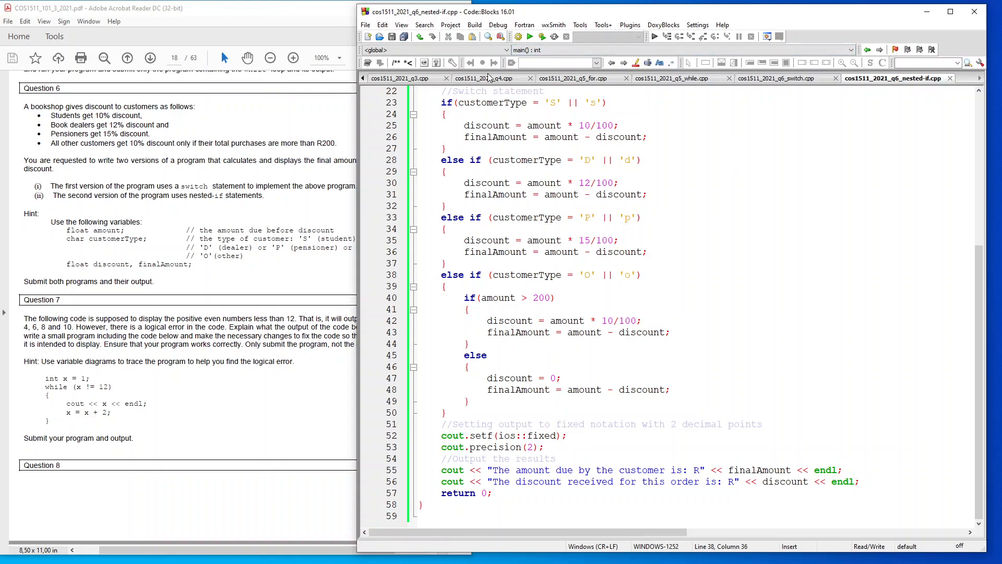
{"action": "mouse_move", "coordinate": [487, 205]}
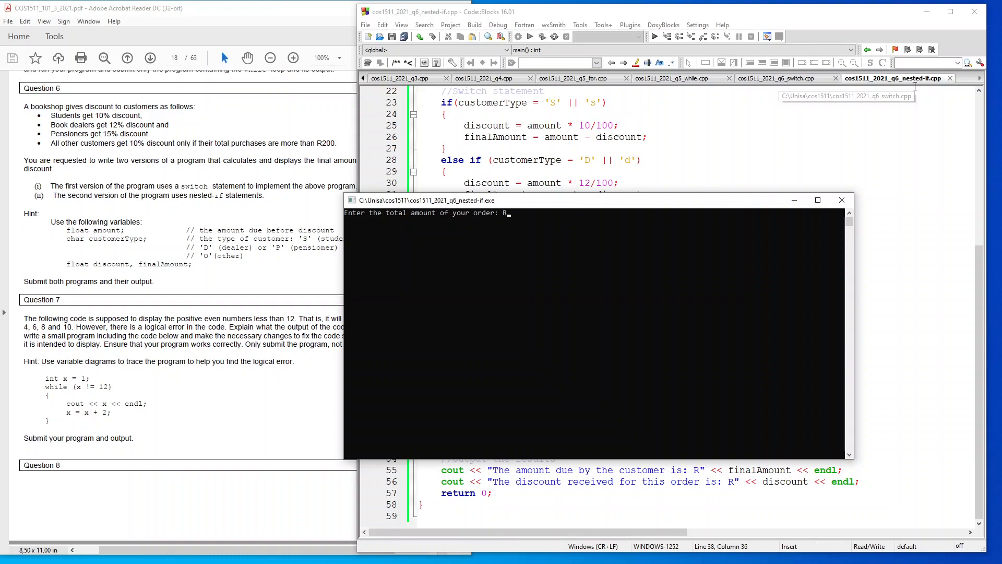
{"action": "mouse_move", "coordinate": [551, 207]}
{"action": "type", "text": "1000"}
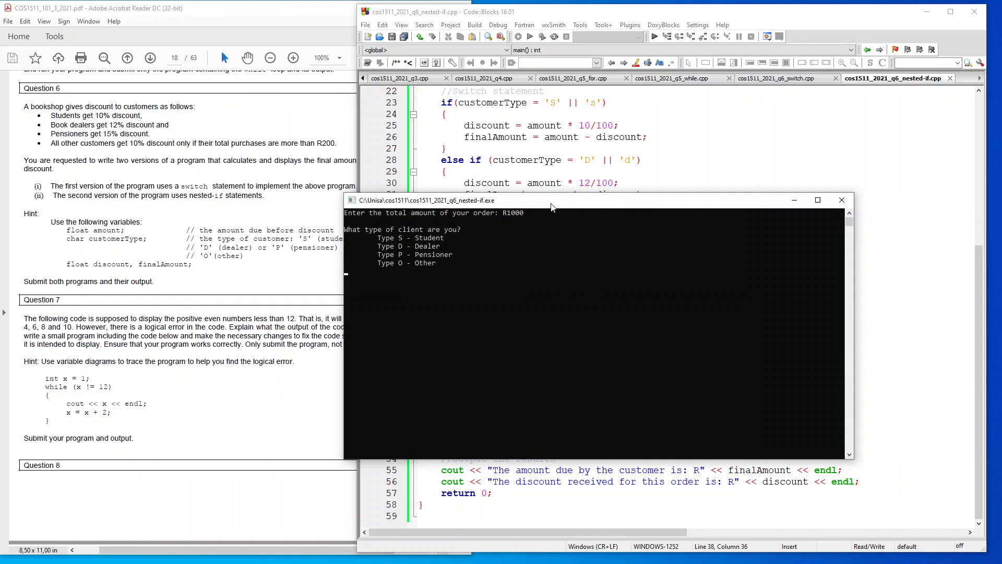
Enter client type s for the R1000 nested-if run, getting R900.00 due, then close the console.
{"action": "type", "text": "s"}
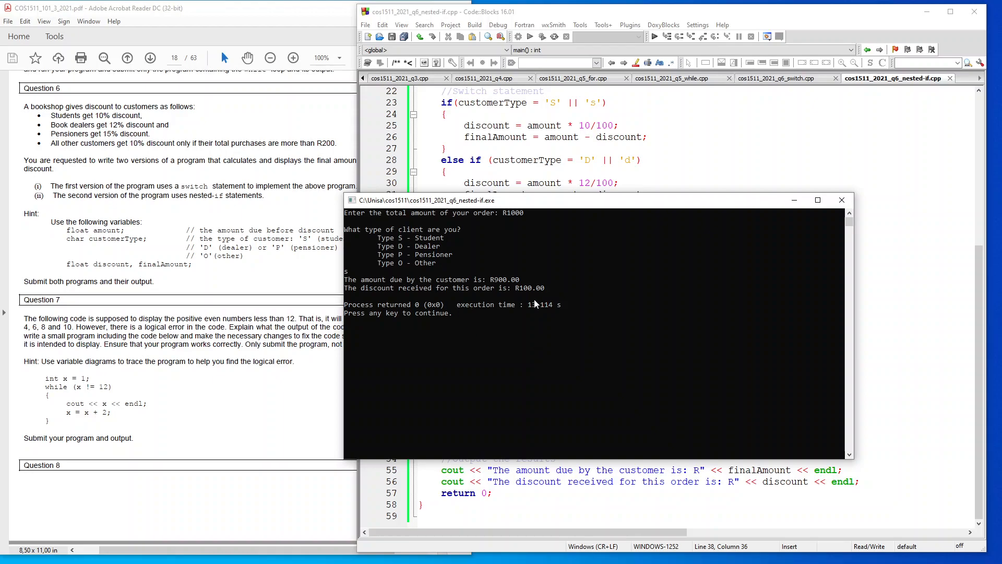
{"action": "left_click", "coordinate": [841, 199]}
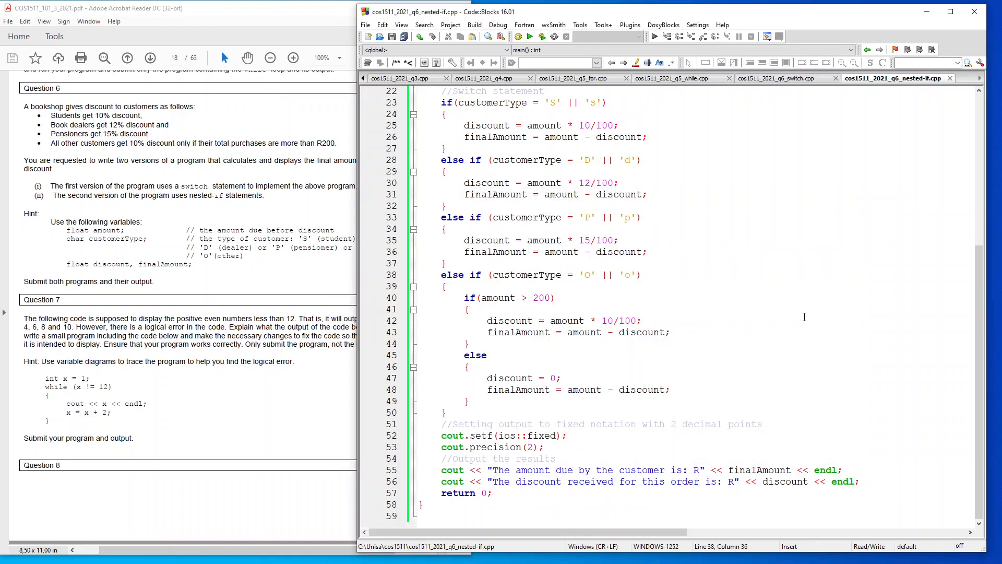
{"action": "mouse_move", "coordinate": [739, 249]}
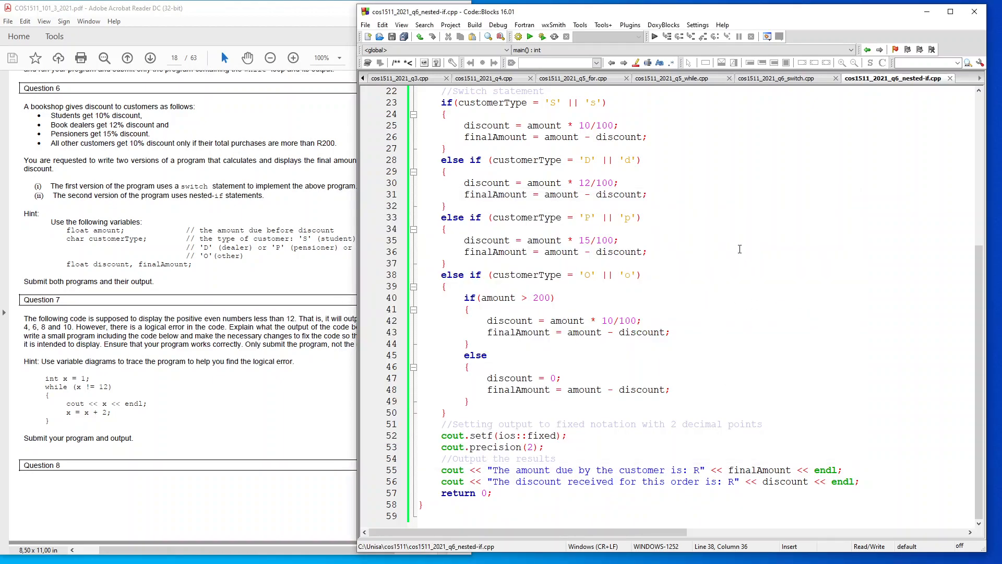
{"action": "mouse_move", "coordinate": [637, 213]}
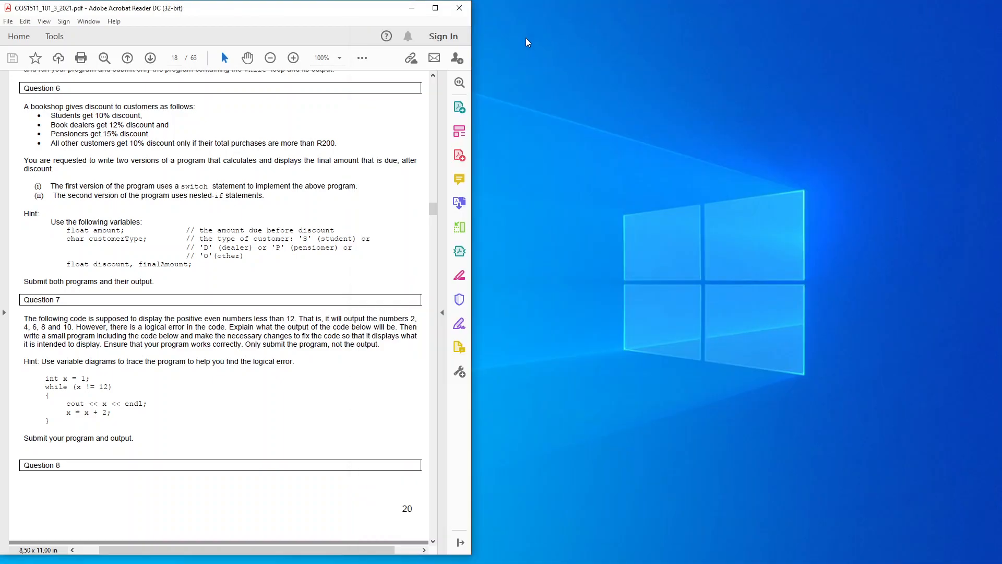
{"action": "mouse_move", "coordinate": [411, 7]}
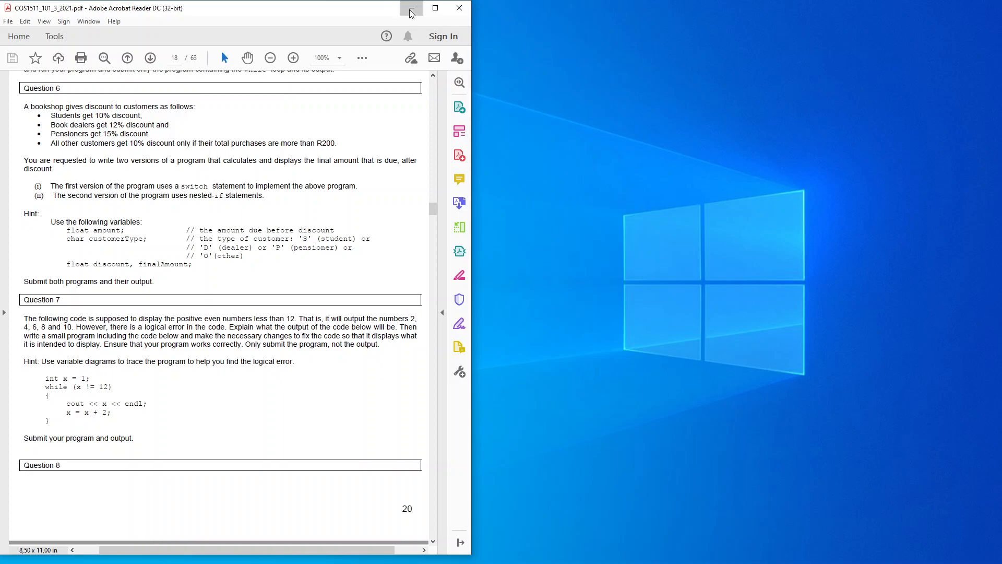
Minimize the Acrobat Reader assignment PDF to show the desktop.
{"action": "left_click", "coordinate": [411, 7]}
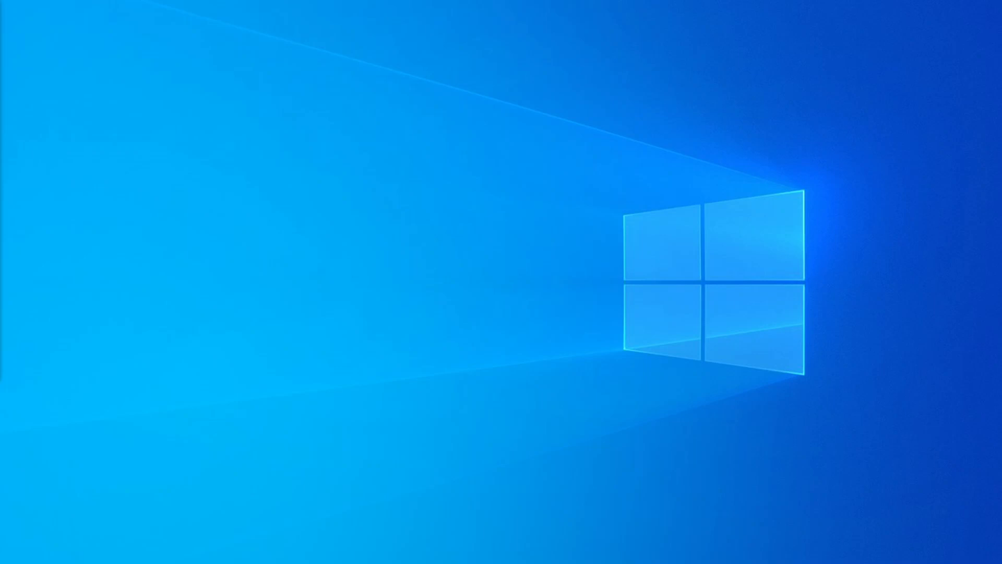